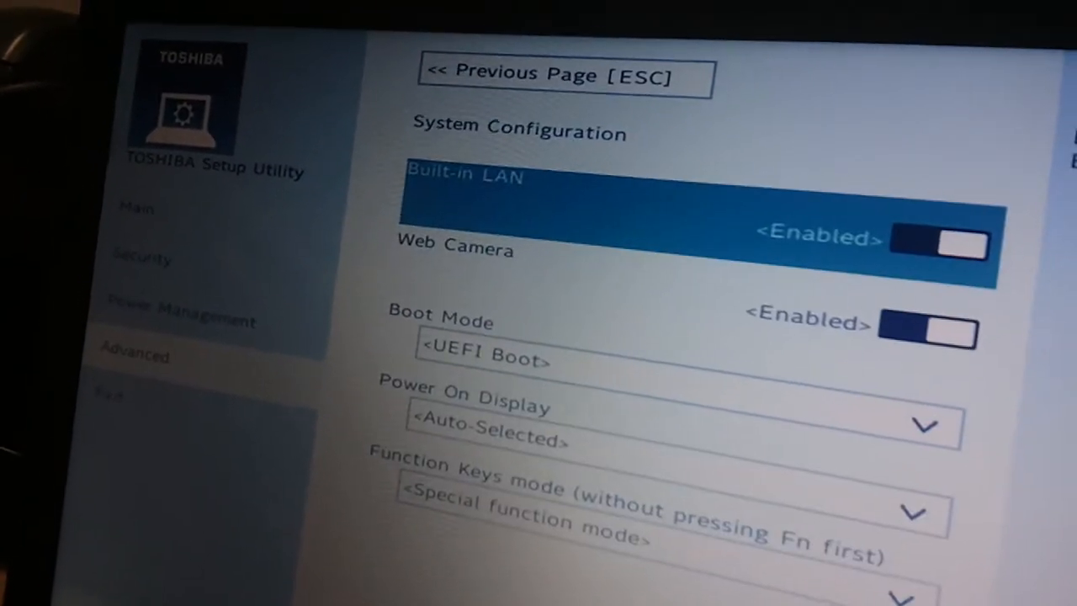
Set Boot Mode to CSM Boot instead of UEFI Boot and exit saving changes
click(484, 357)
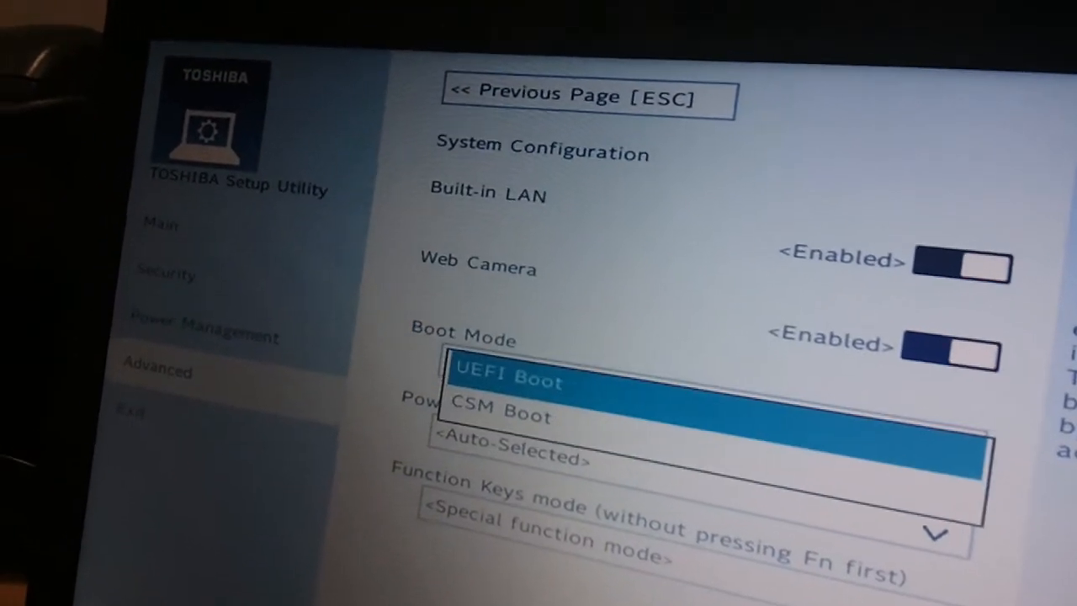
click(497, 415)
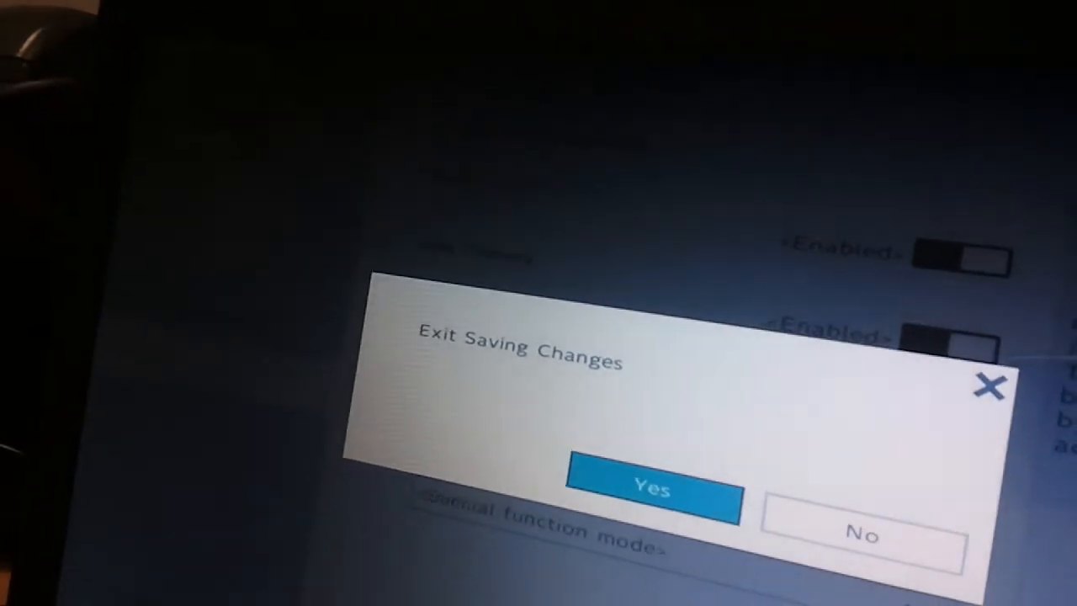
click(652, 487)
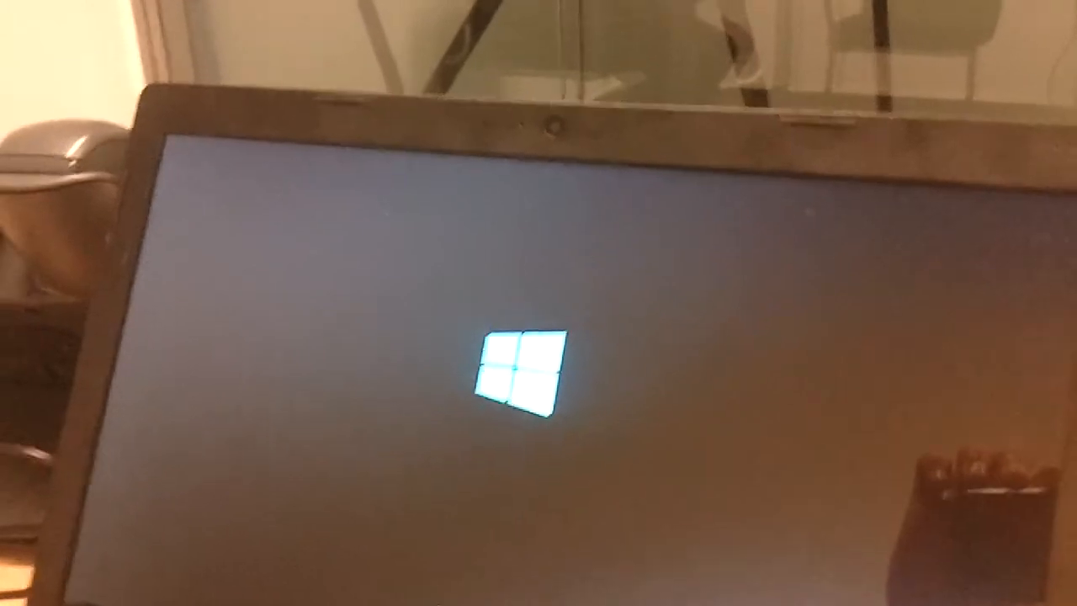